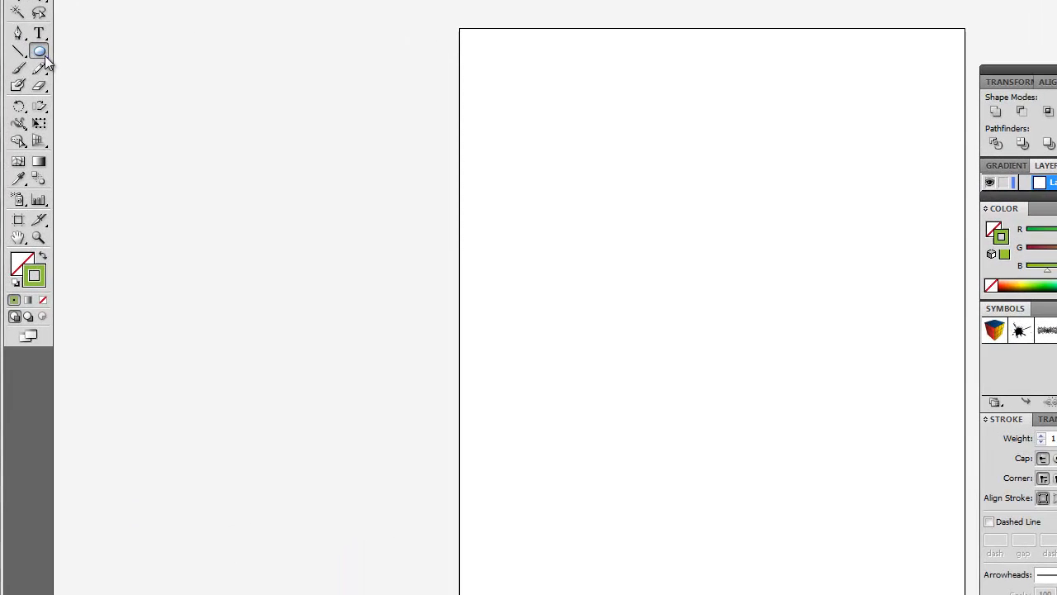
- Create a rectangle 4.1667 in wide and 0.277 in tall on the artboard
left_click(39, 52)
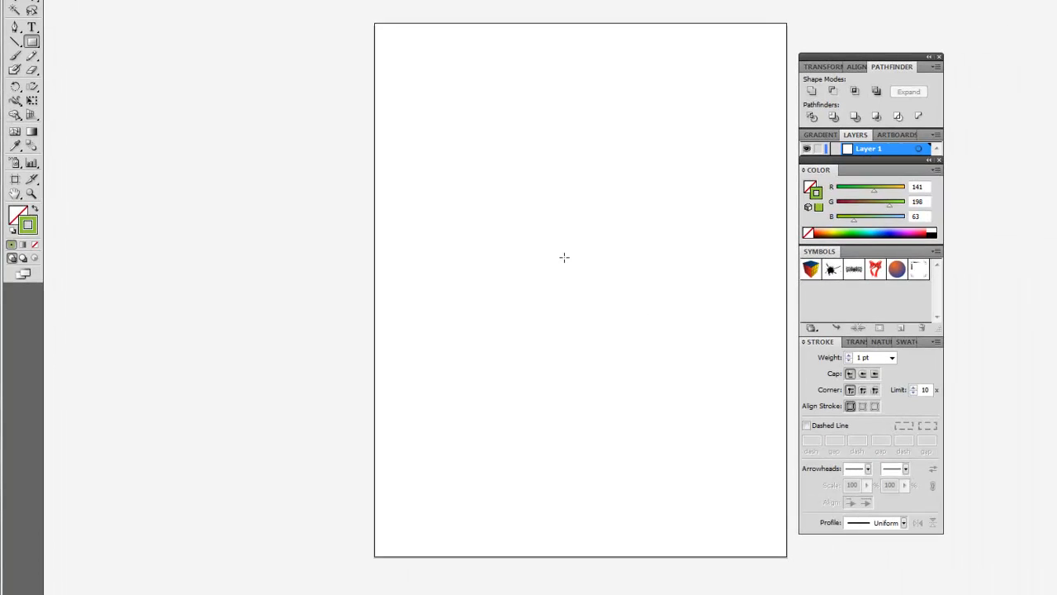
left_click(563, 258)
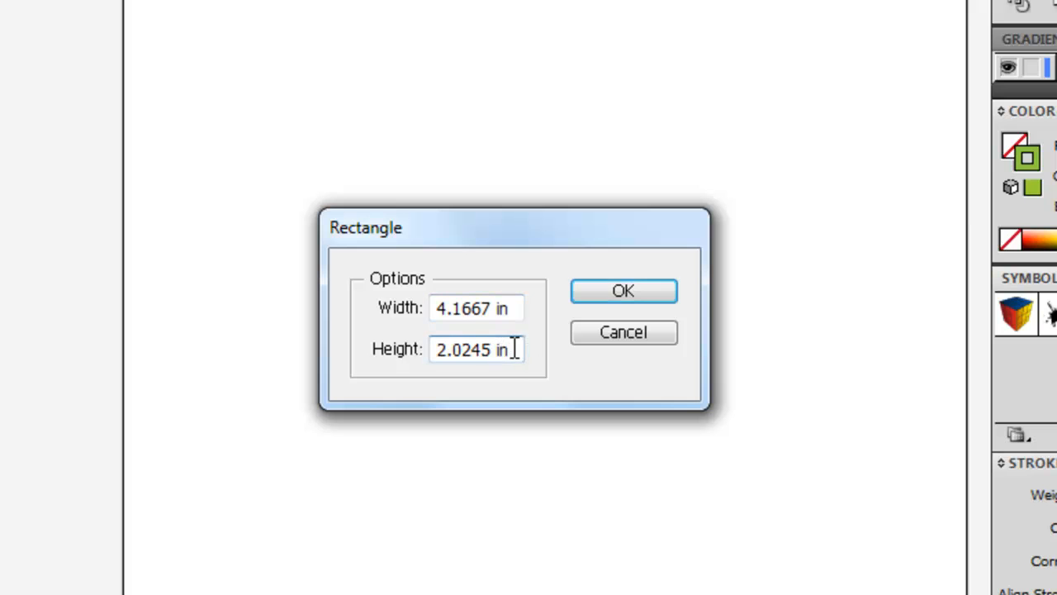
triple_click(477, 350)
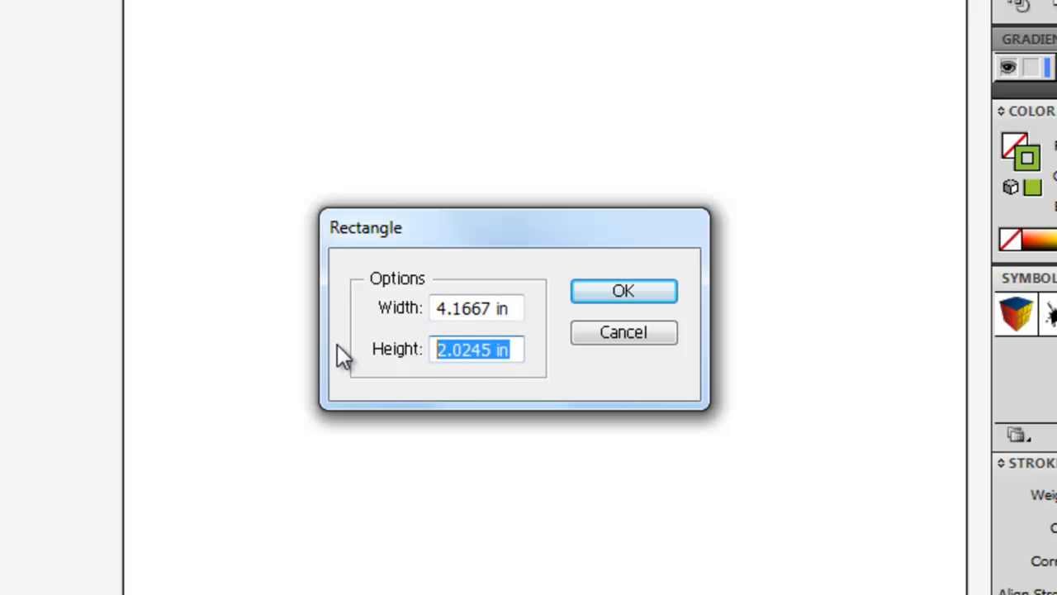
type(".277")
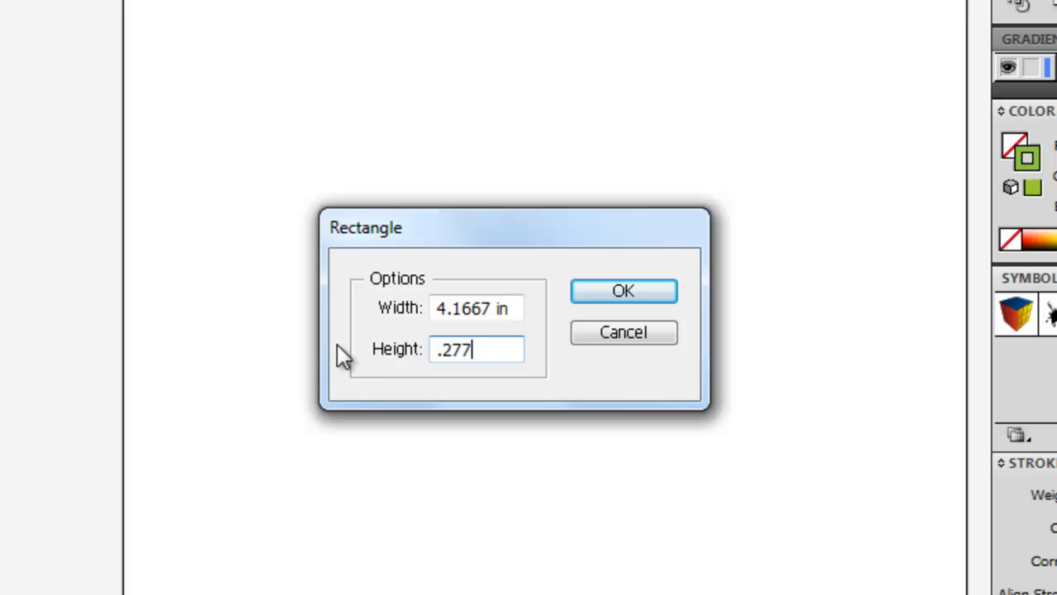
left_click(624, 290)
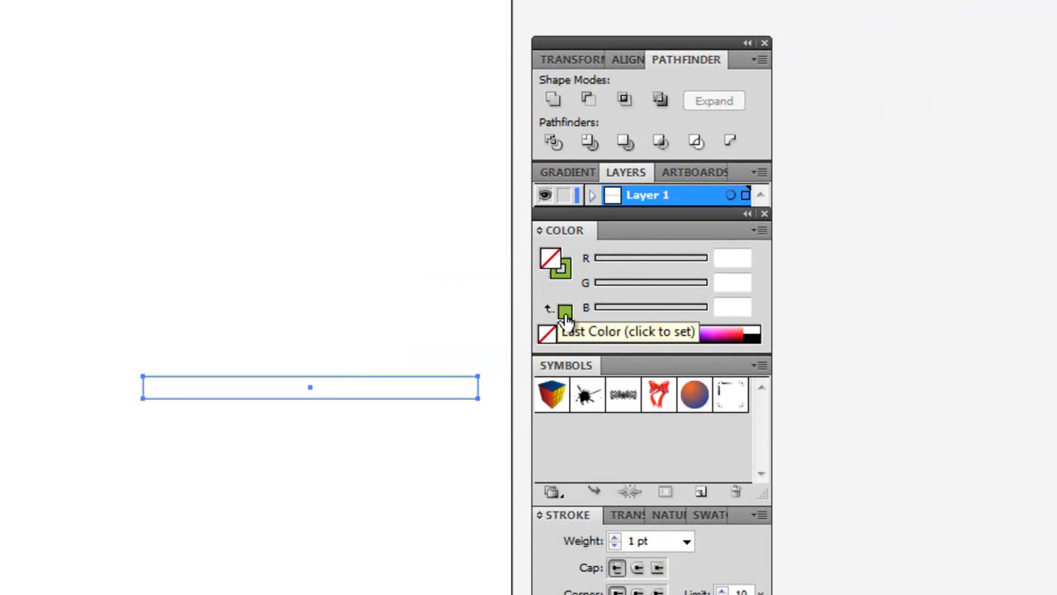
- Fill the rectangle with the last-used green and no stroke
left_click(564, 311)
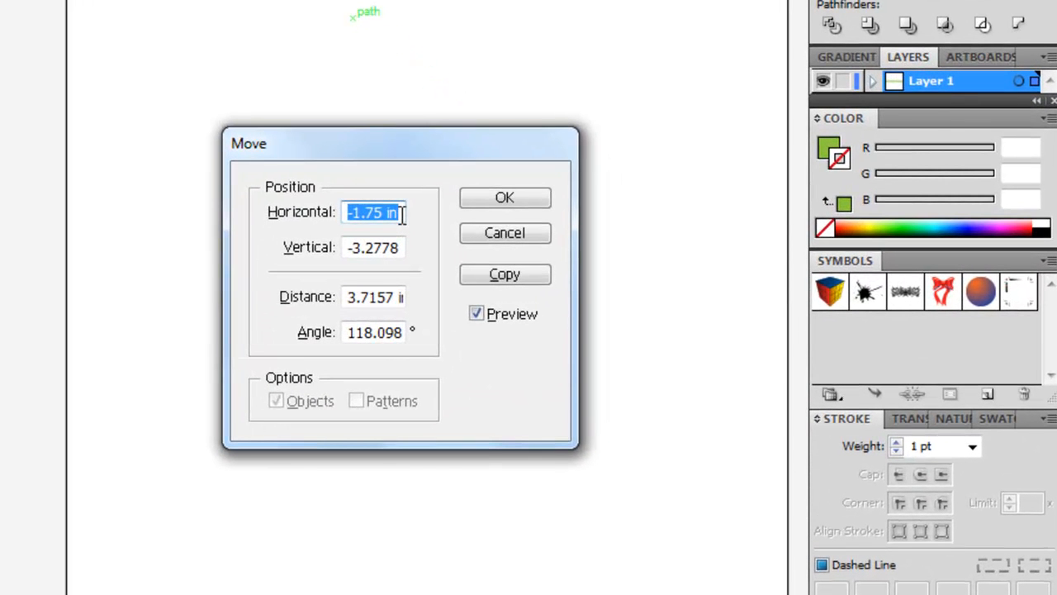
- Copy the bar with a Move of Horizontal 0 and Vertical 0.4167 in
type("0 in")
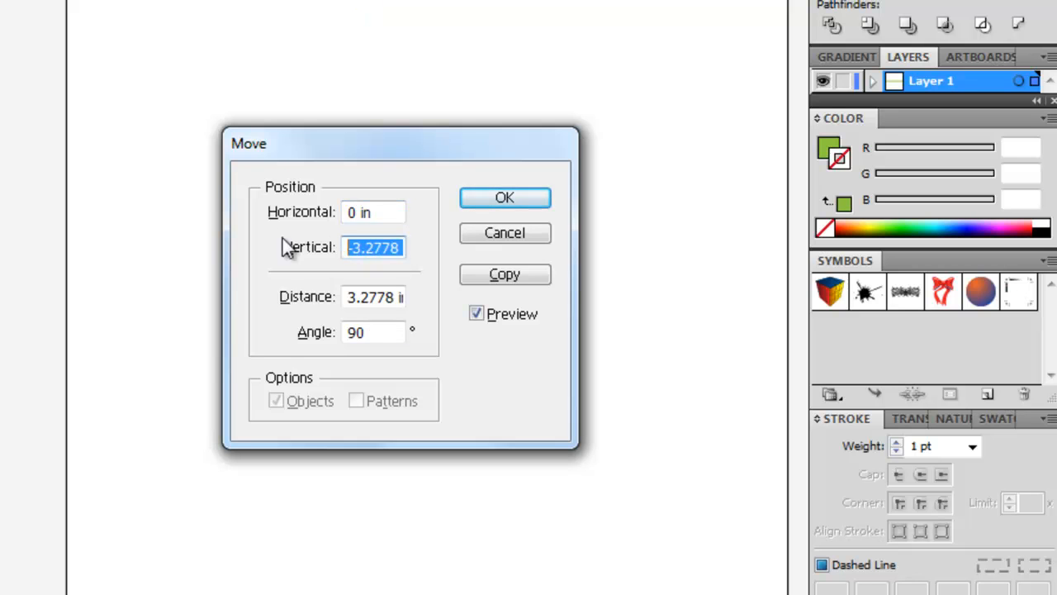
type(".4167 i")
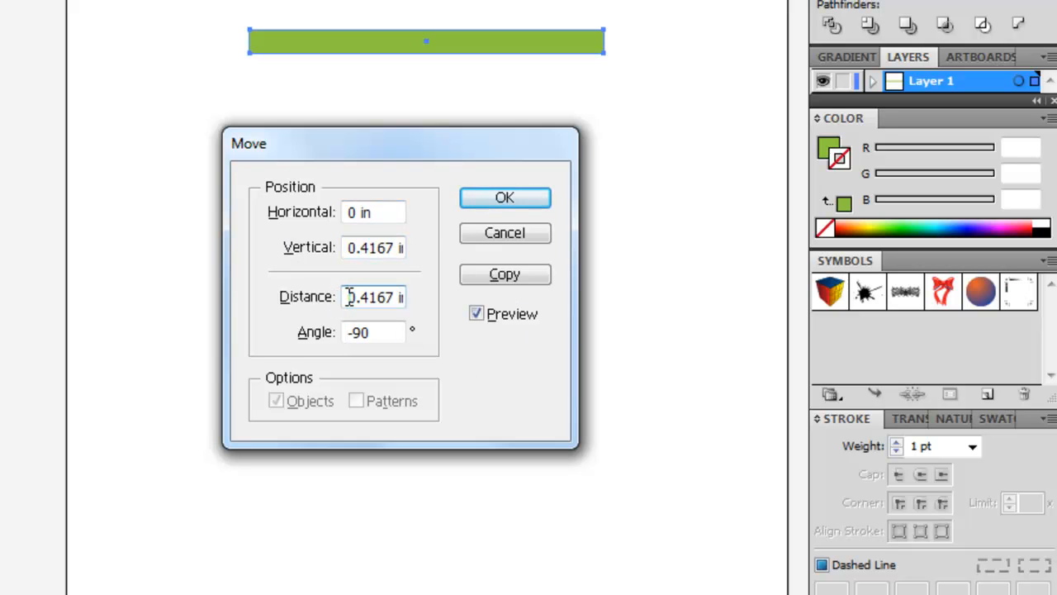
triple_click(371, 296)
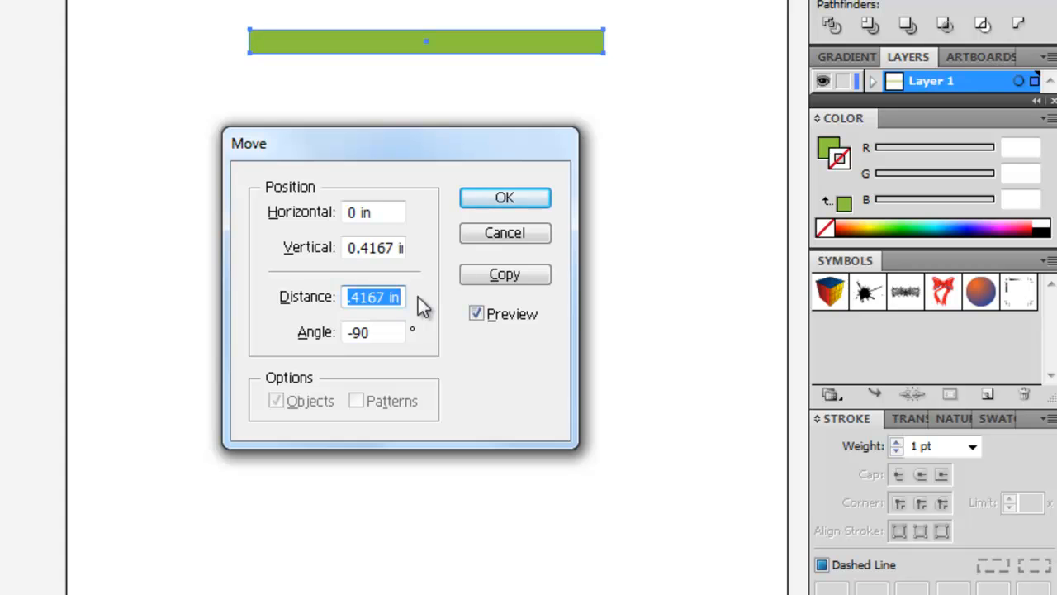
type(".41")
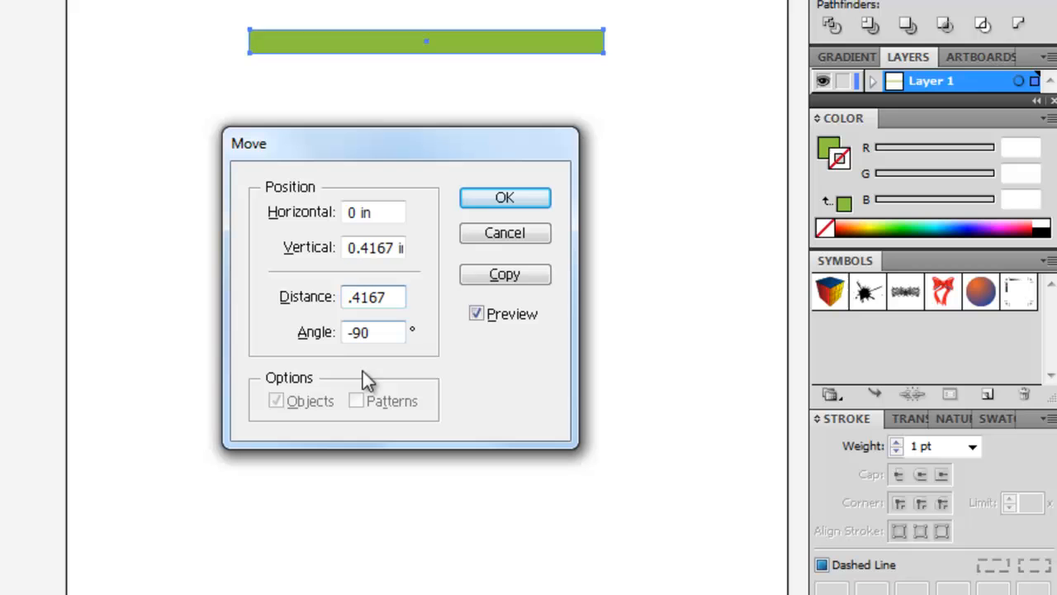
left_click(373, 297)
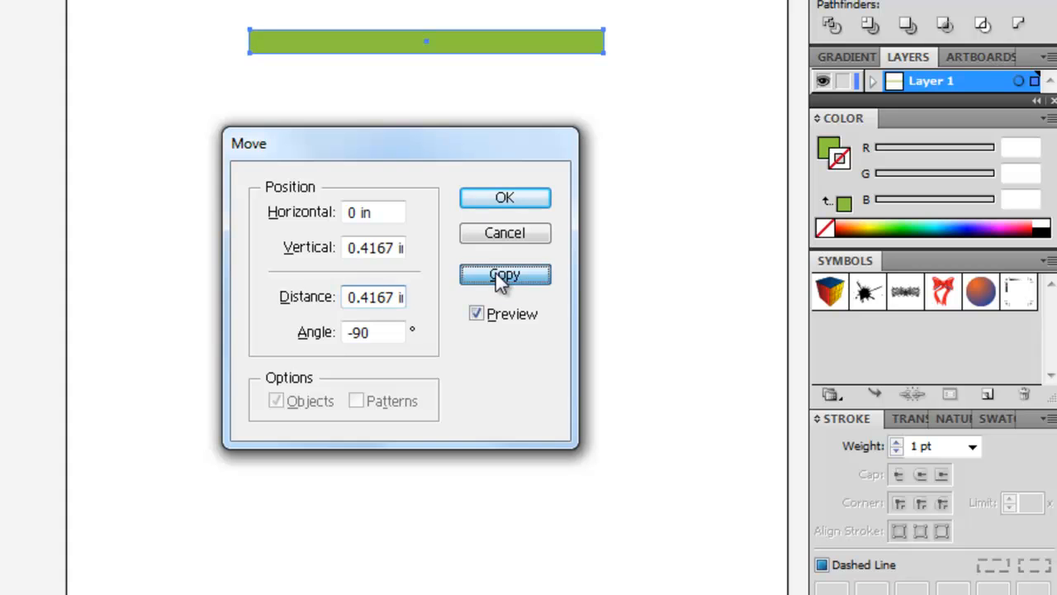
left_click(505, 274)
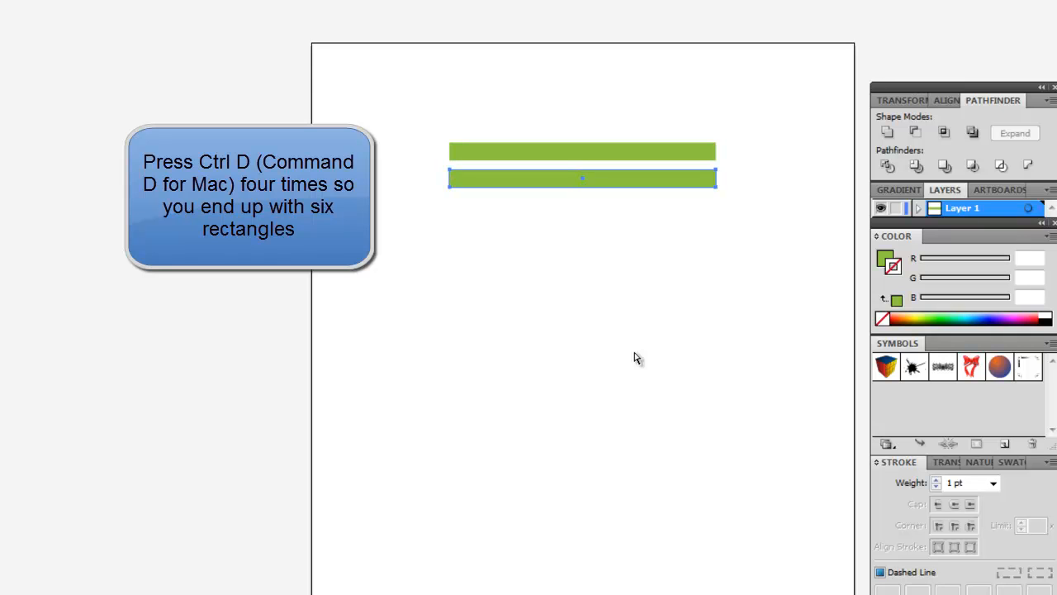
- Repeat the move-copy with Ctrl+D to stack six green bars
key("Ctrl+D")
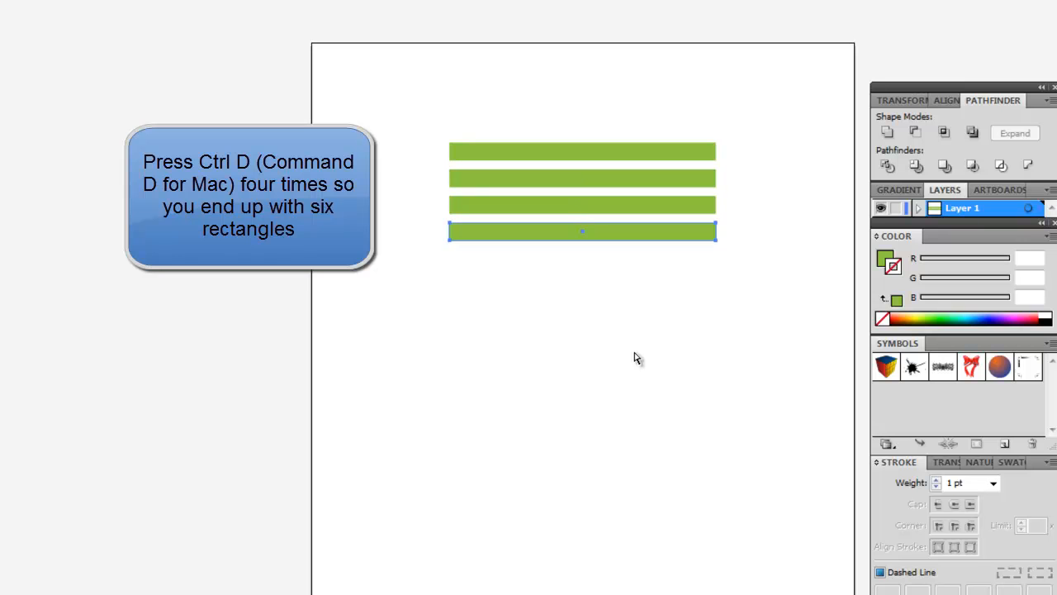
key("Ctrl+d")
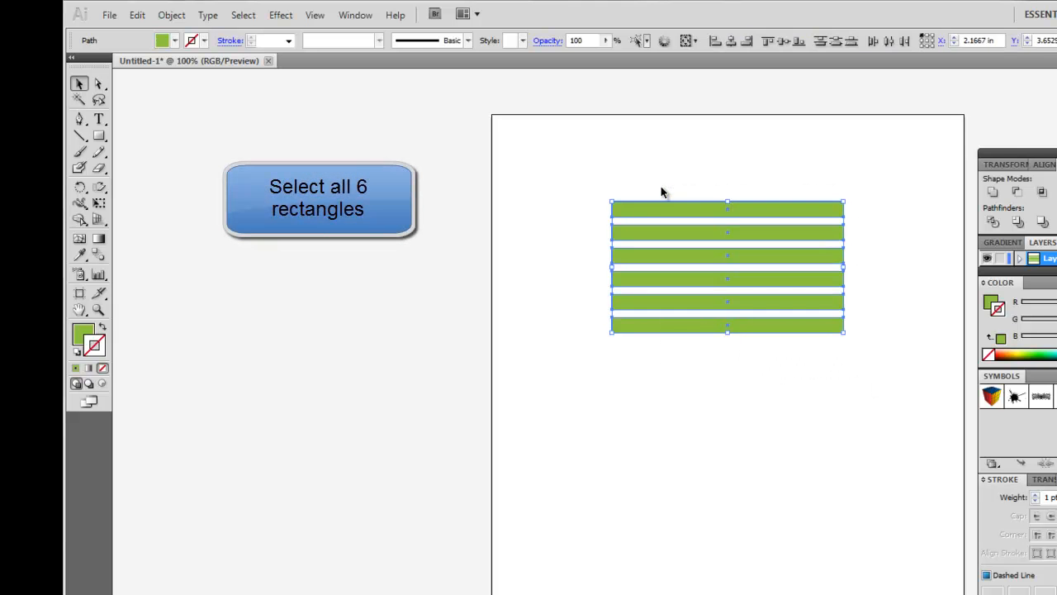
mouse_move(184, 182)
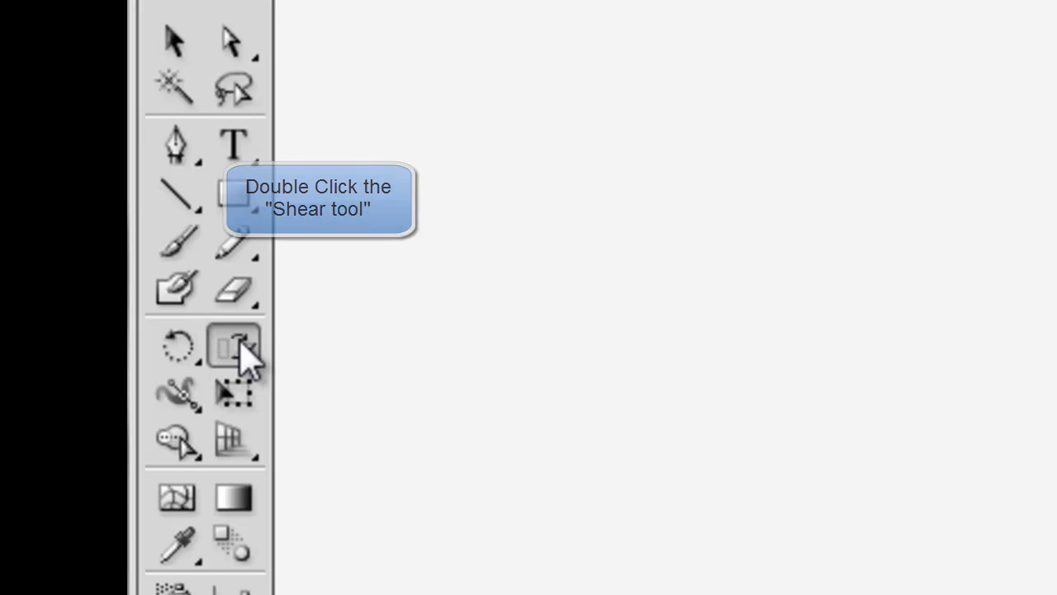
- Apply a 6° vertical-axis shear to the six bars
double_click(234, 345)
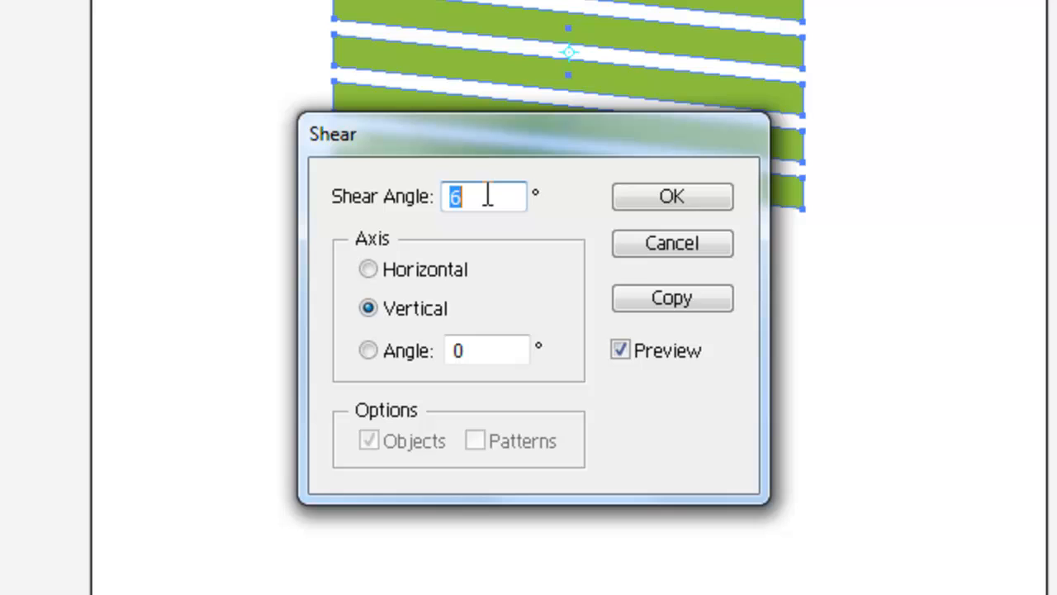
mouse_move(537, 260)
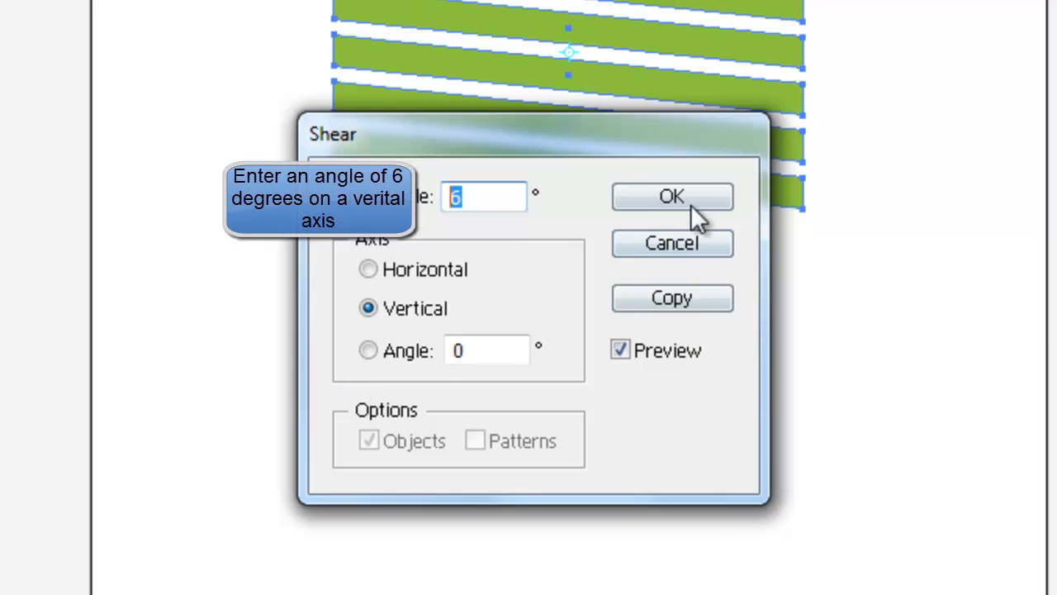
left_click(672, 196)
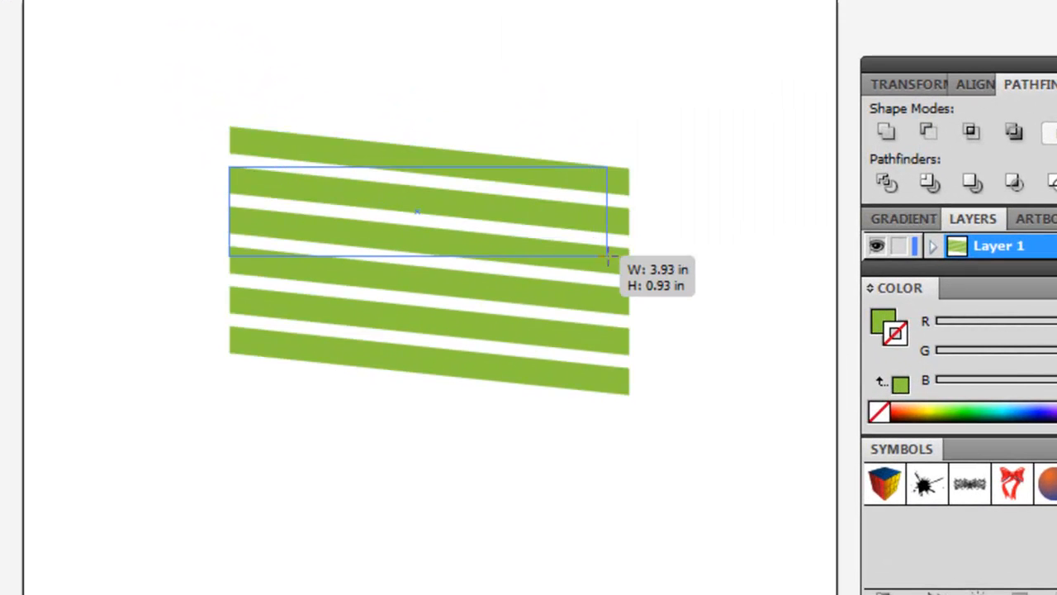
- Draw a rectangle over the middle stripes and set its fill and stroke to None
left_click_drag(607, 256, 629, 355)
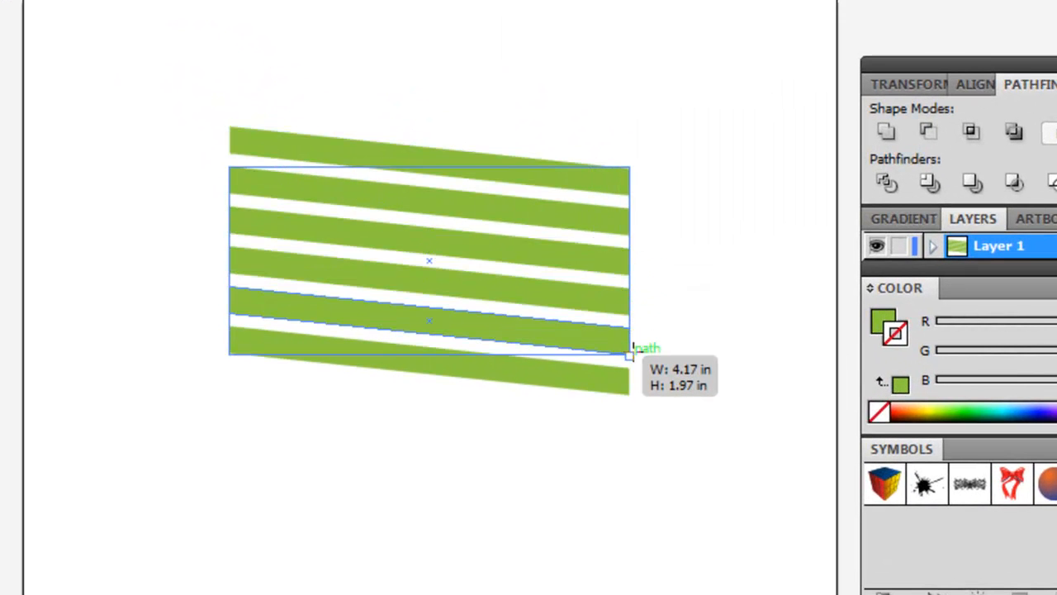
left_click(886, 131)
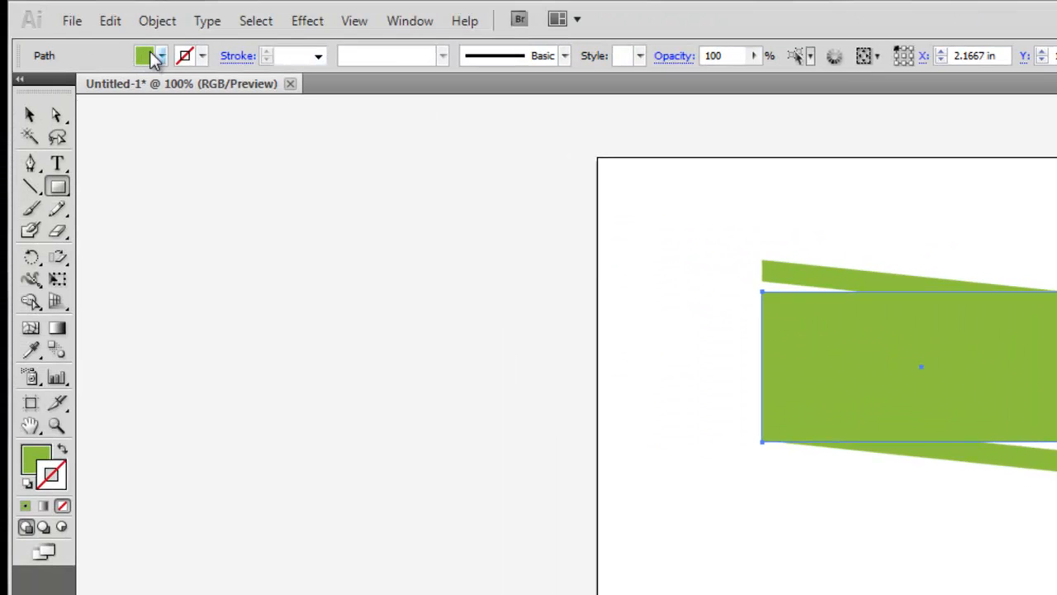
left_click(163, 56)
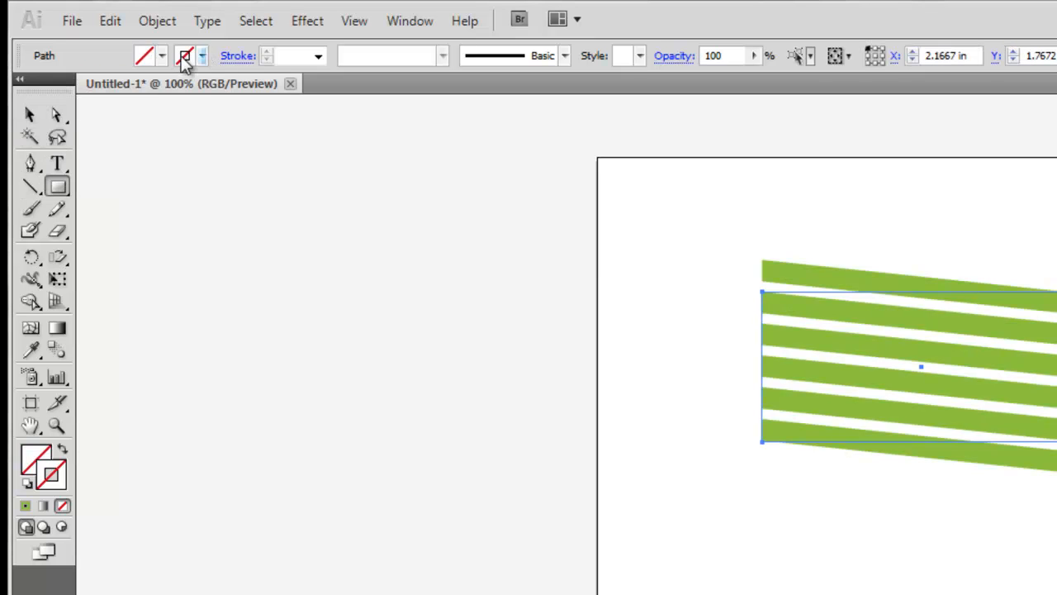
left_click(182, 55)
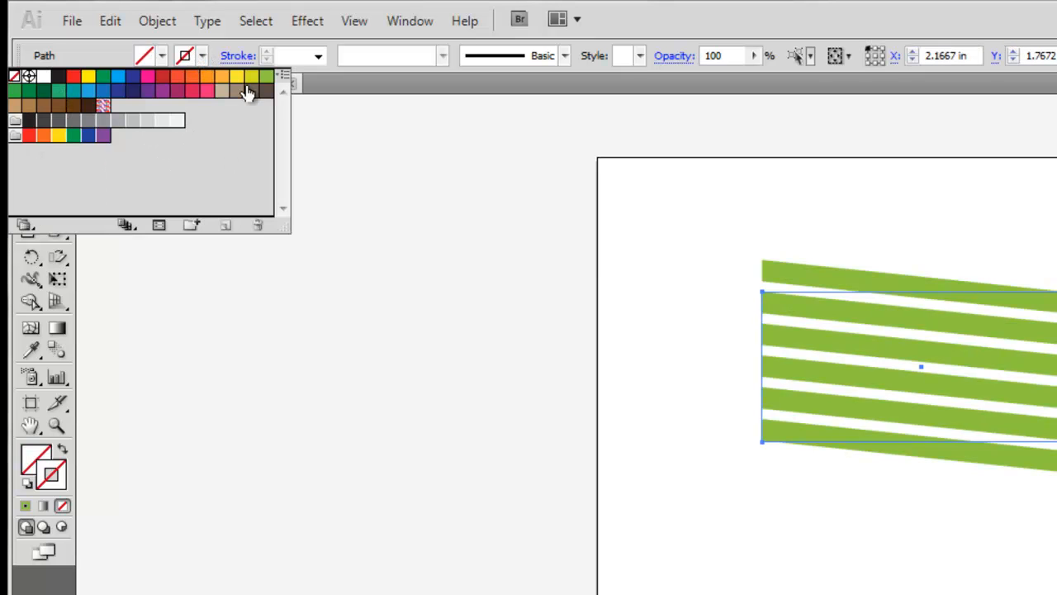
left_click(265, 76)
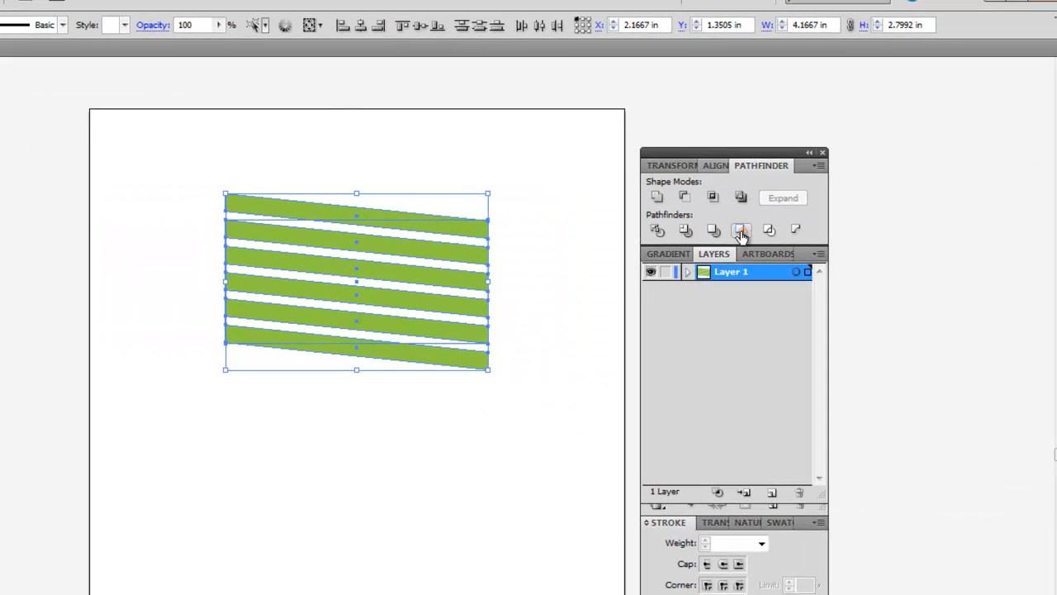
- Apply Pathfinder Crop to the stripes and rectangle
left_click(740, 229)
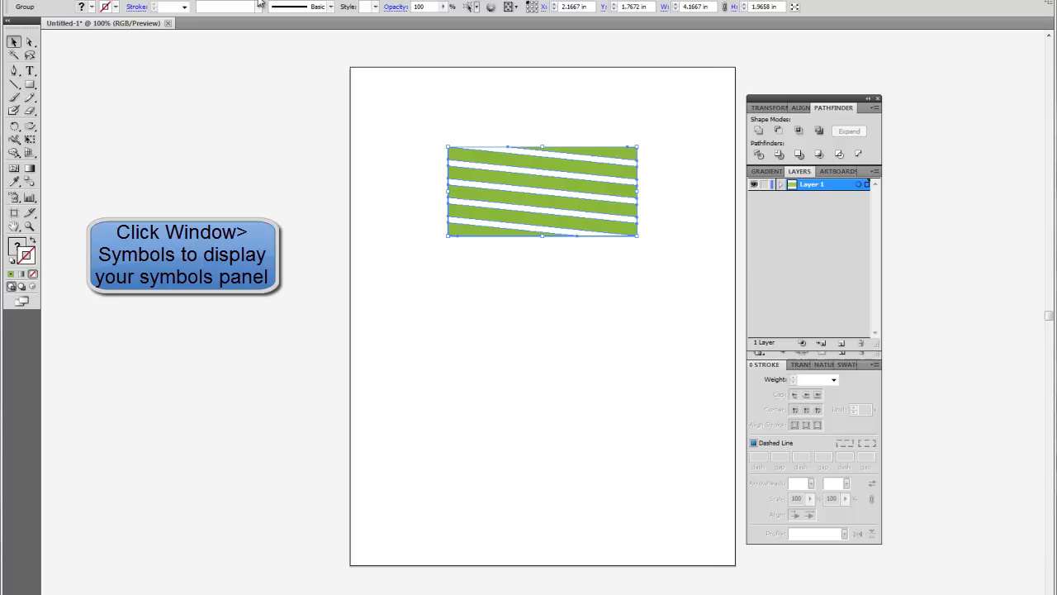
- Add the cropped stripes to the Symbols panel as graphic symbol 'Ribbon'
left_click(273, 10)
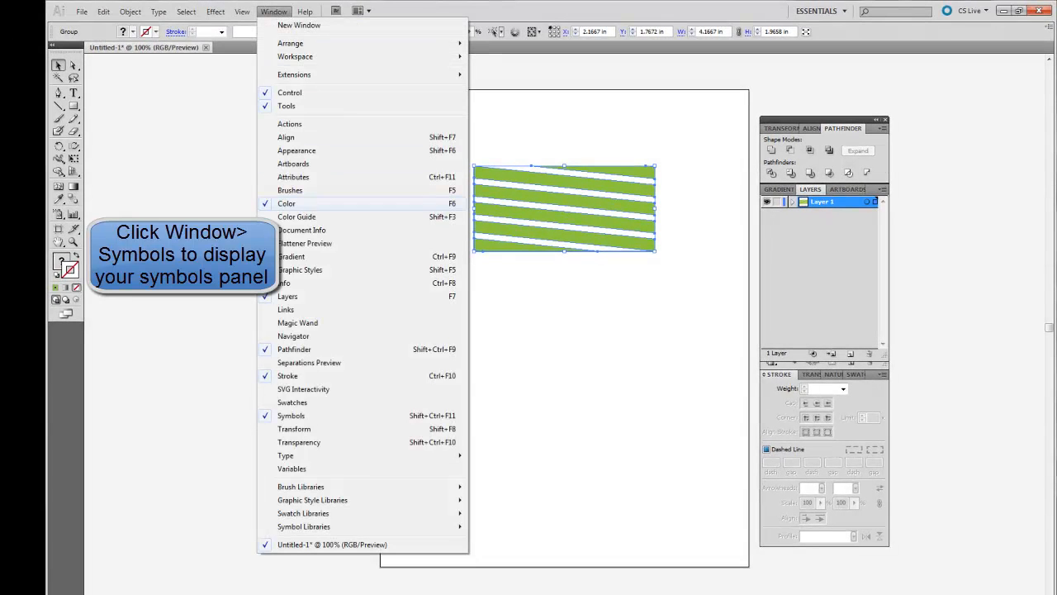
left_click(290, 415)
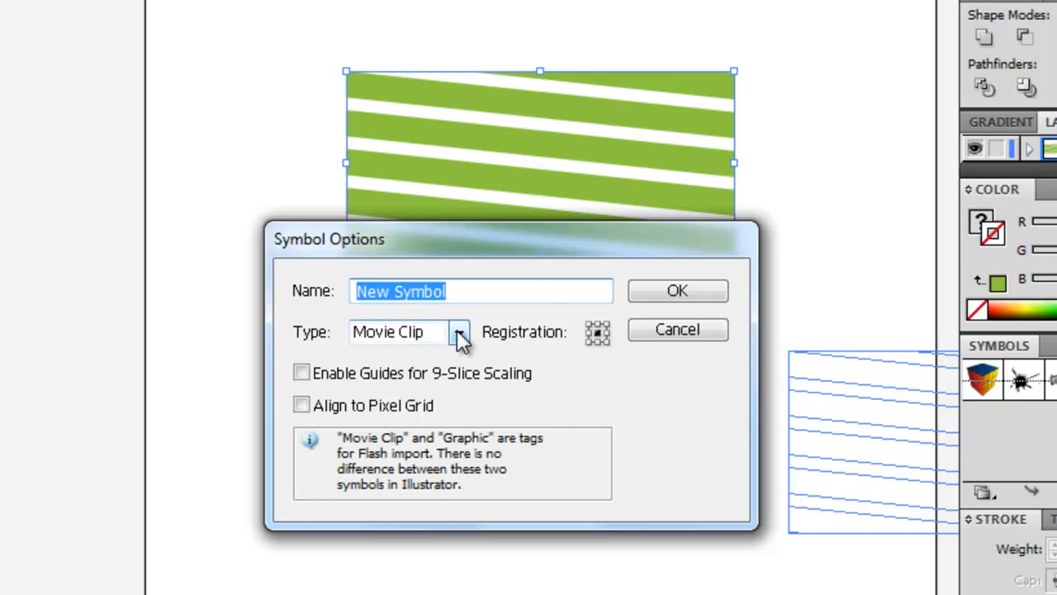
type("Rib")
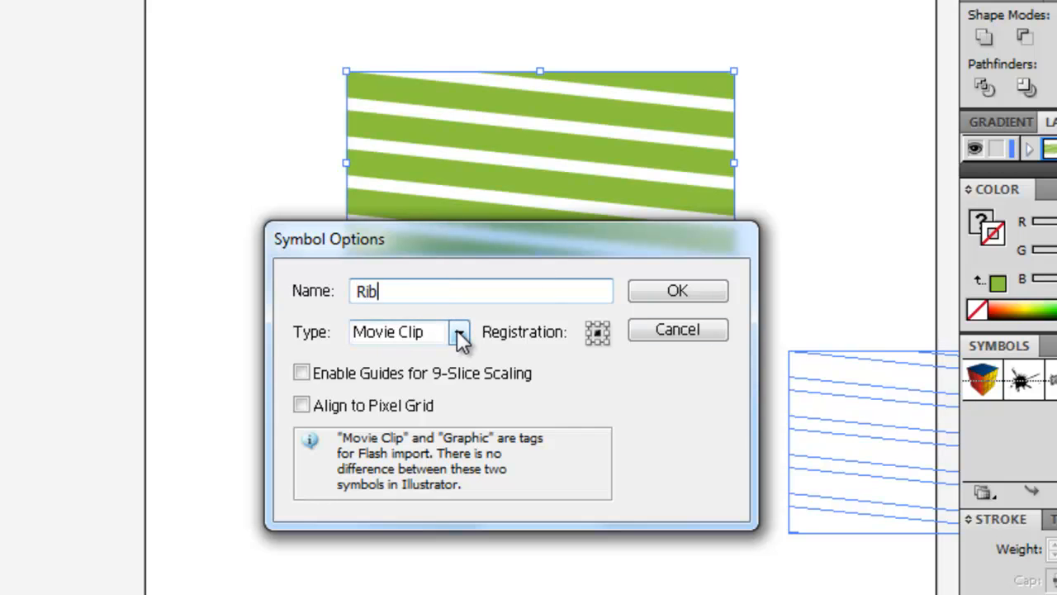
type("bon")
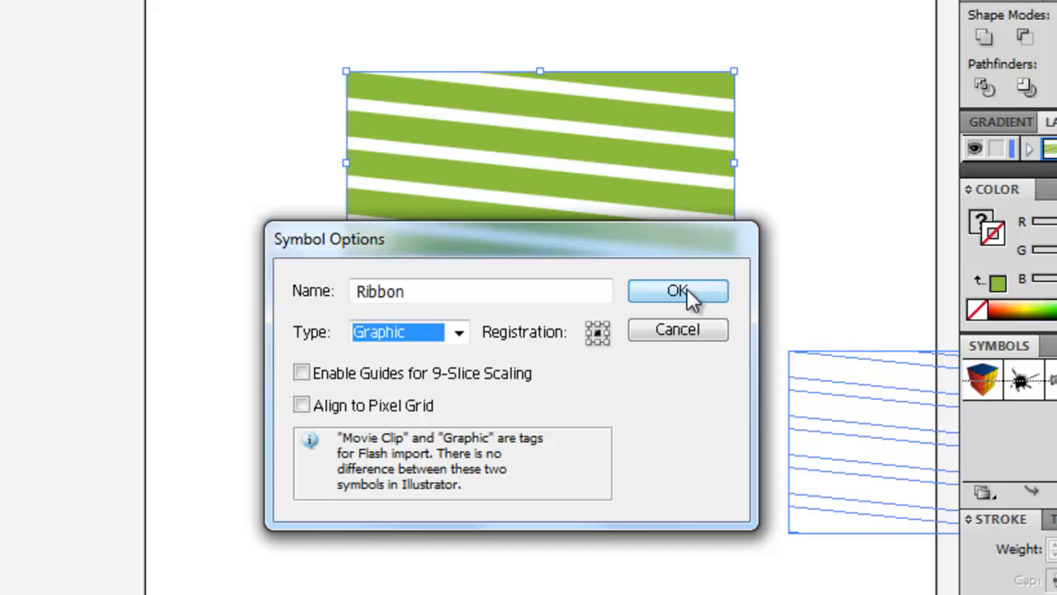
left_click(677, 291)
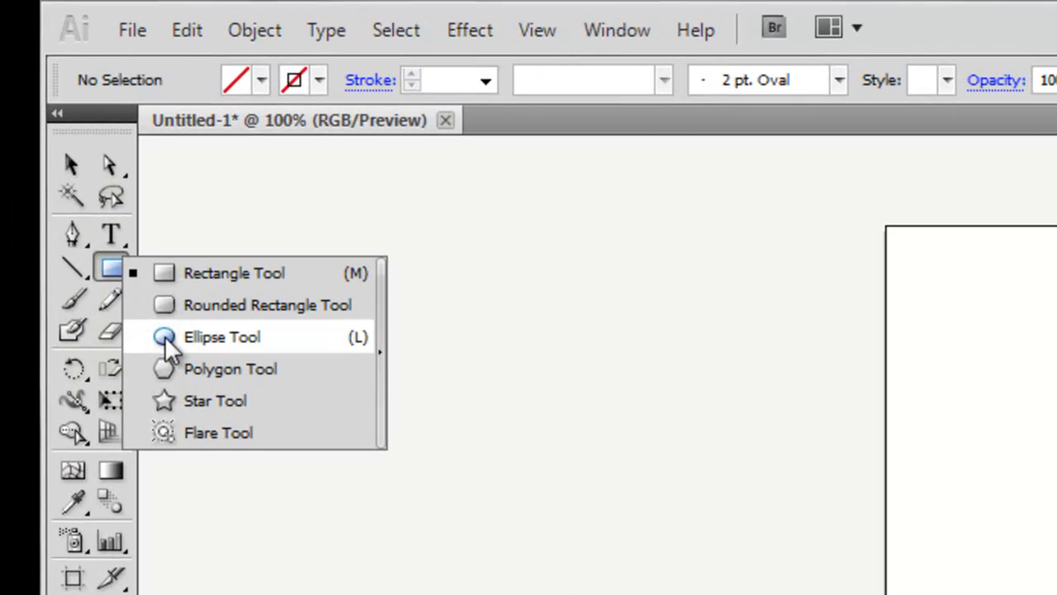
- Draw a circle and a vertical centre line, then Divide them with Pathfinder
left_click(219, 336)
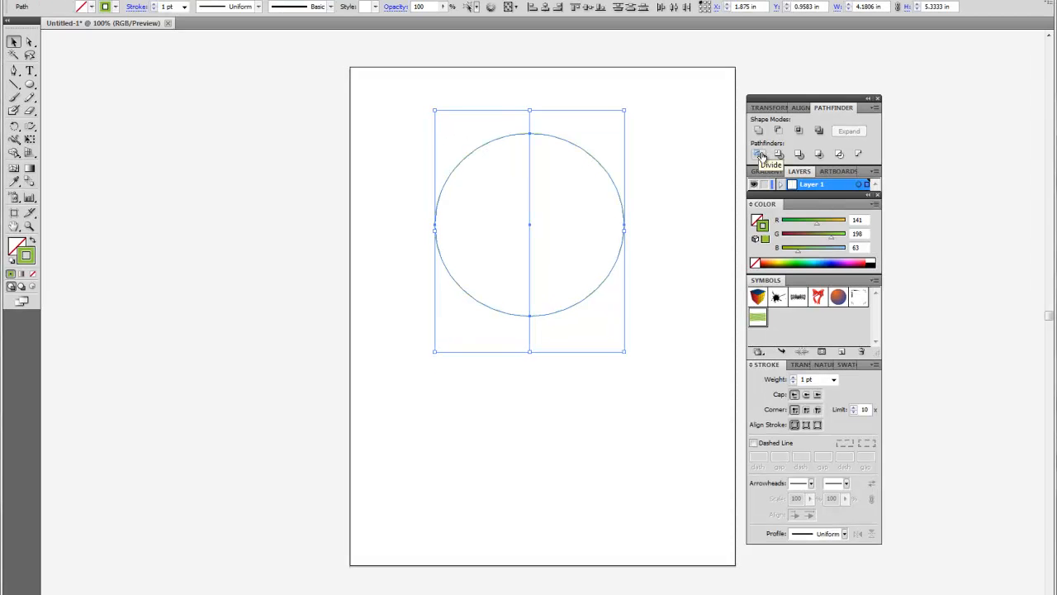
left_click(758, 155)
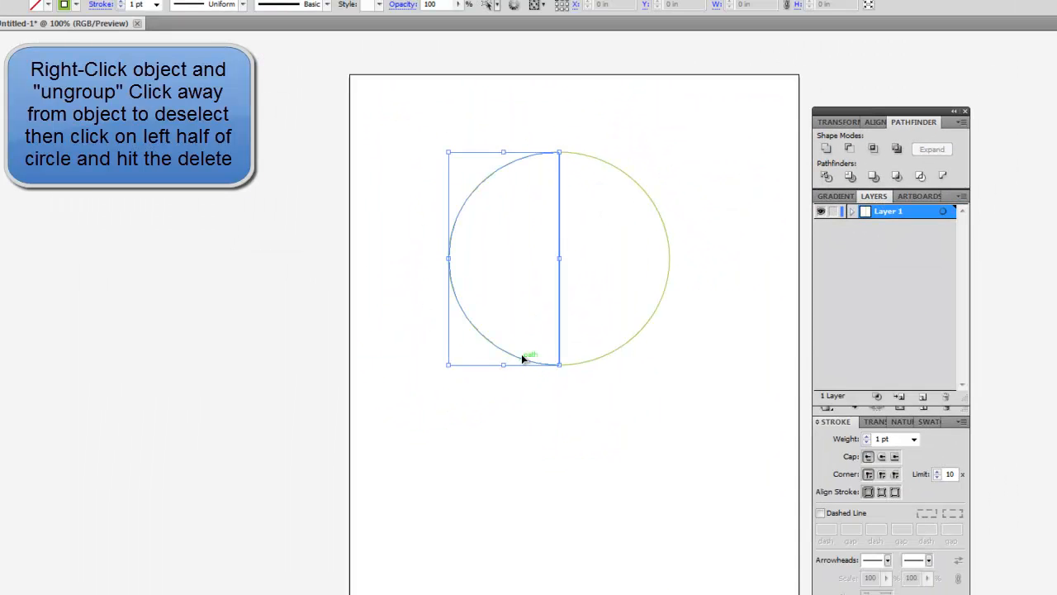
- Delete the left half-circle and select the remaining right half
key("Delete")
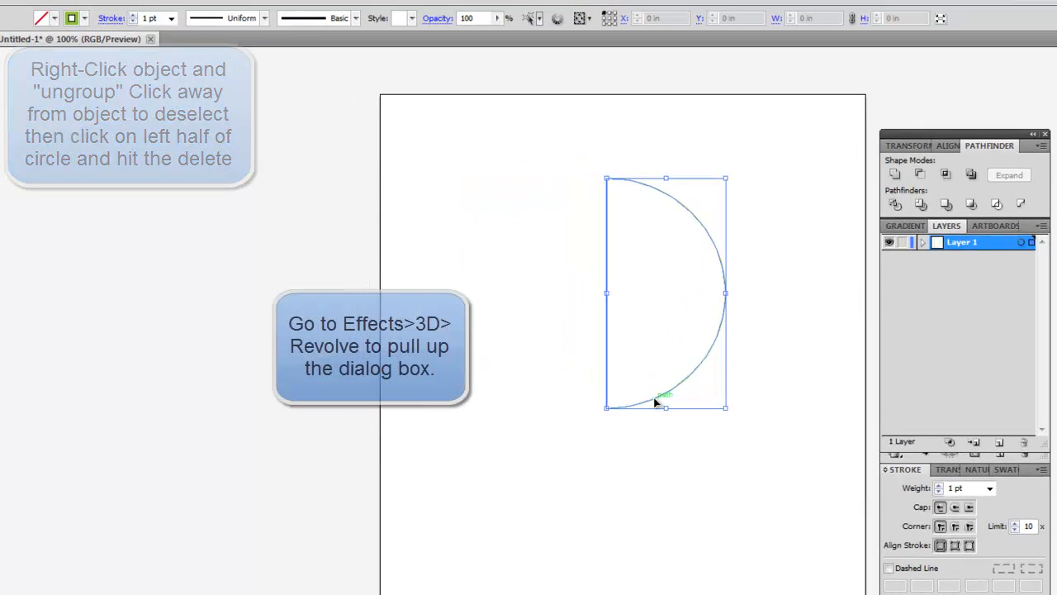
left_click(193, 17)
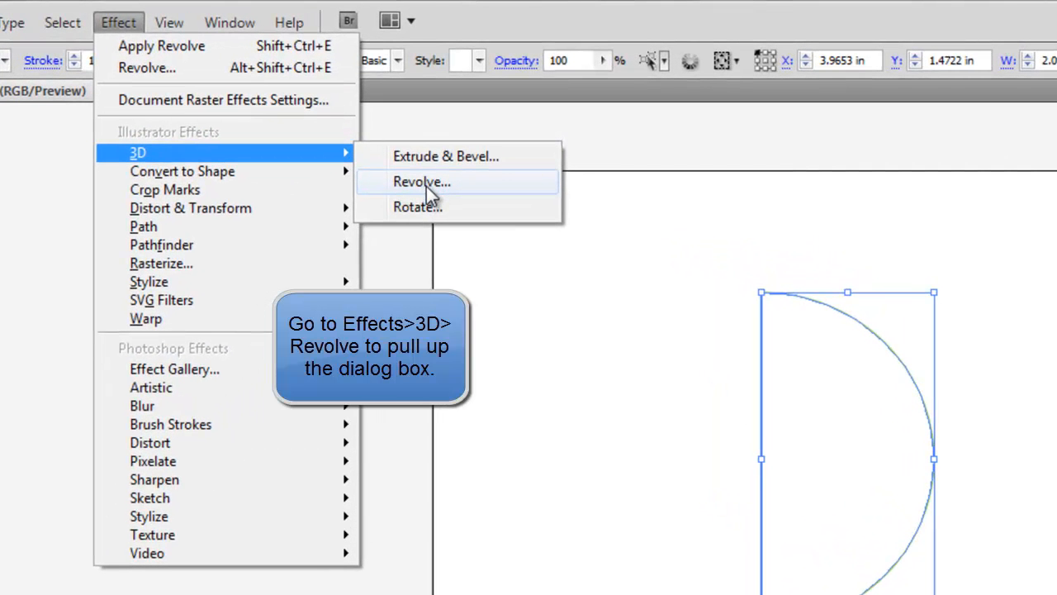
- Revolve the half-circle 360° with Preview on, then bring up Map Art
left_click(422, 182)
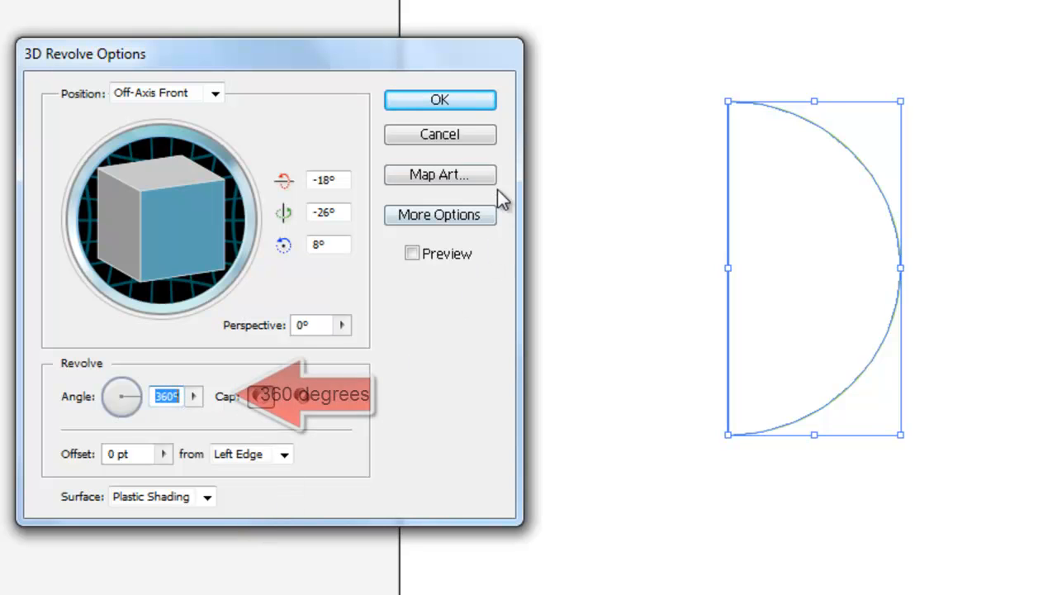
left_click(411, 253)
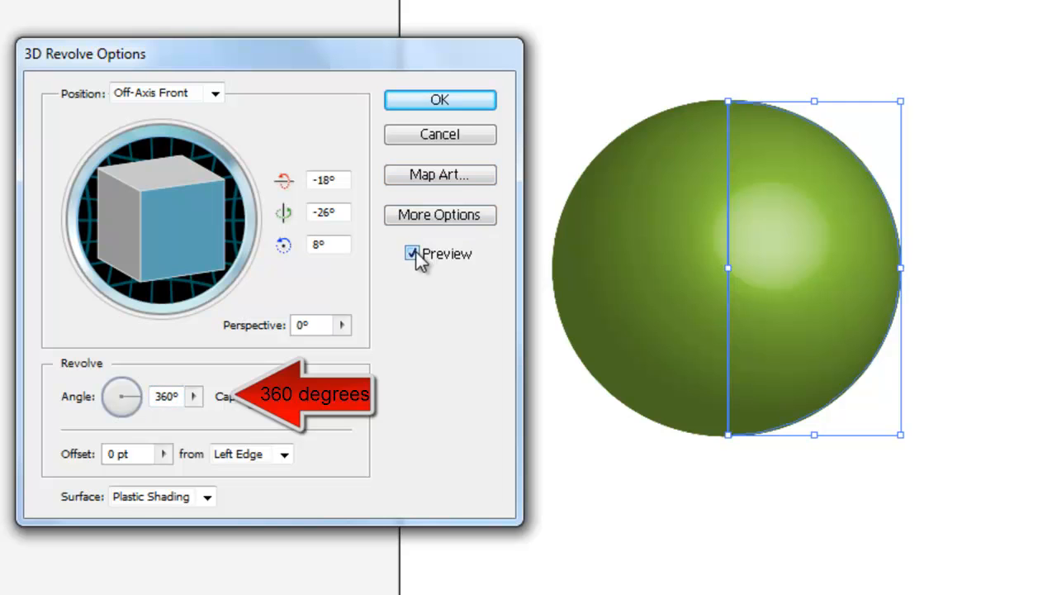
left_click(439, 174)
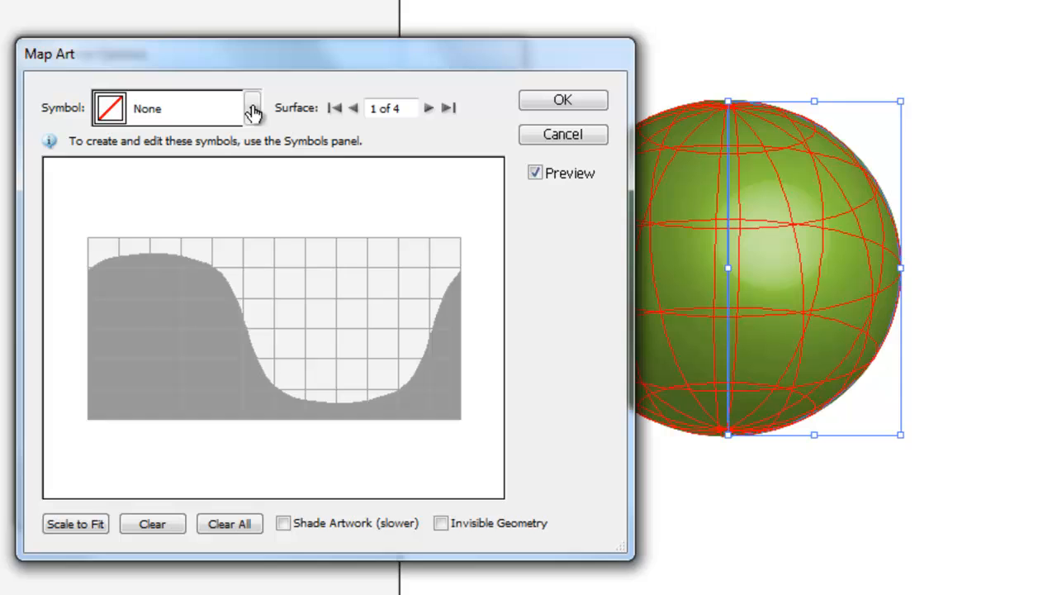
- Map the Ribbon symbol onto the sphere with Scale to Fit and apply the revolve
left_click(252, 107)
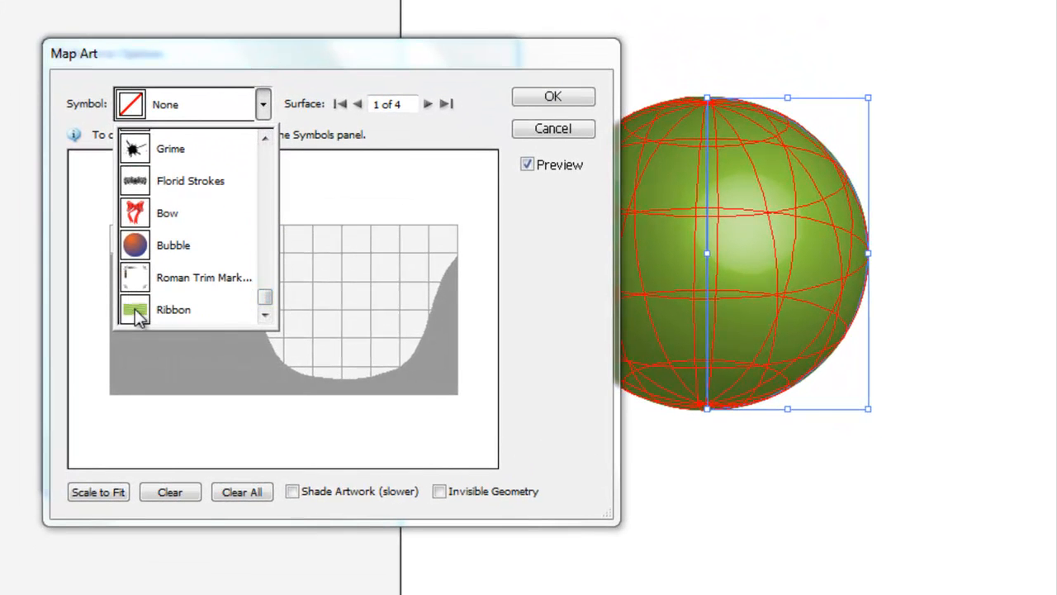
left_click(173, 309)
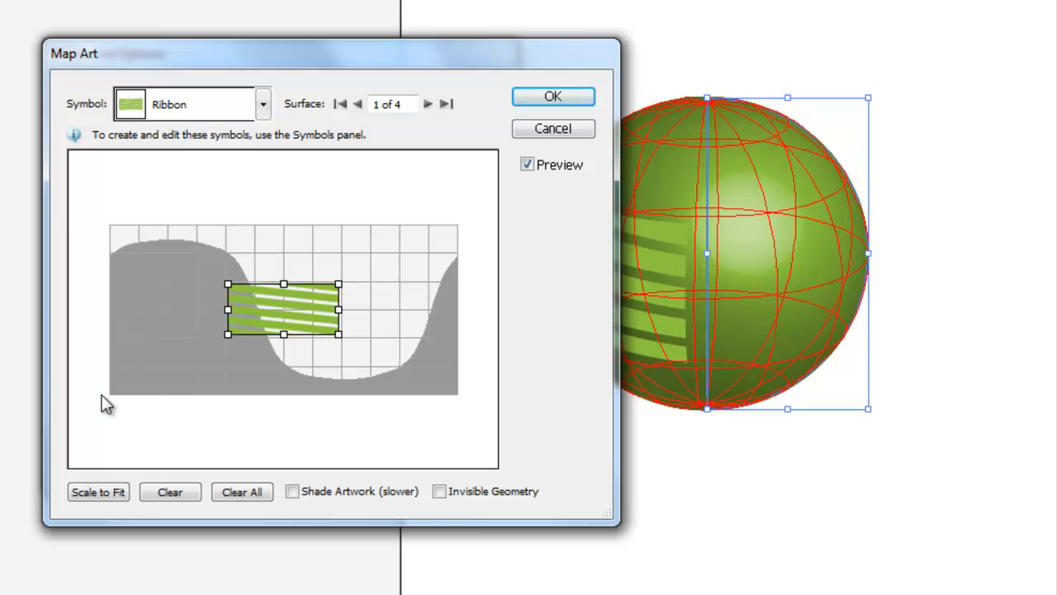
left_click(97, 492)
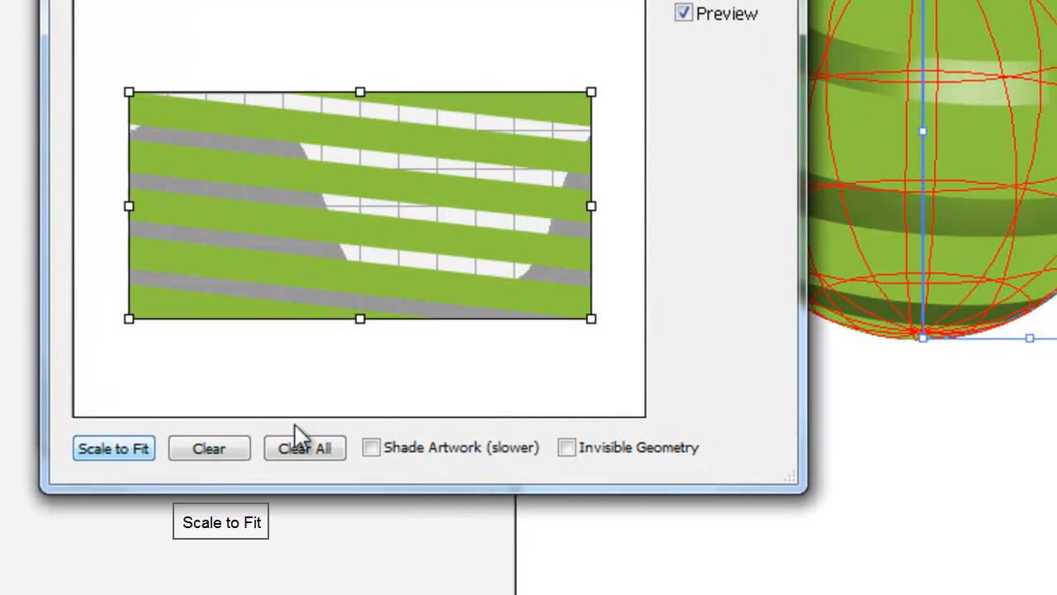
left_click(371, 448)
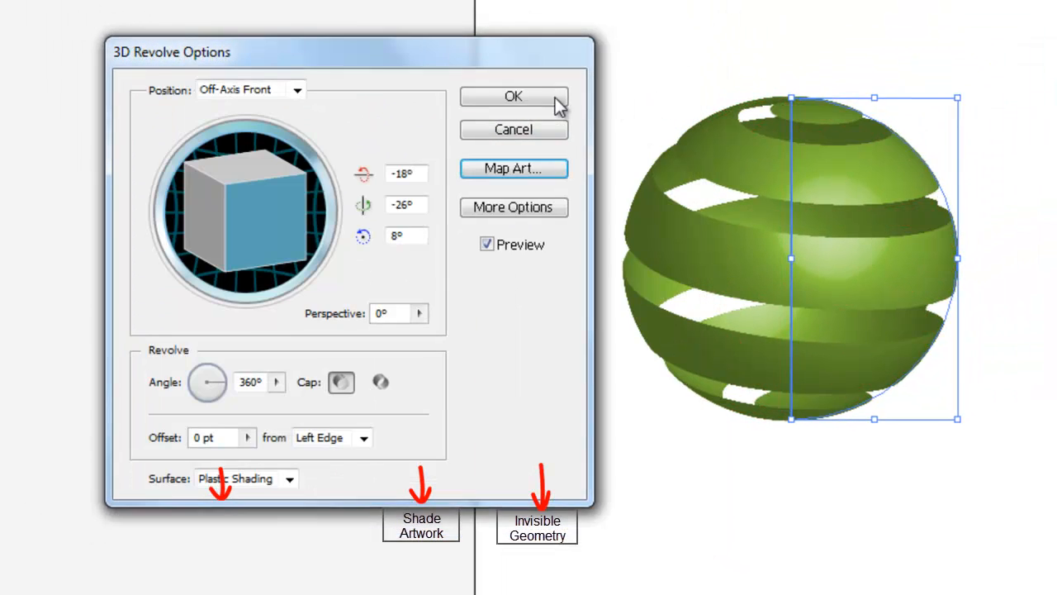
left_click(514, 97)
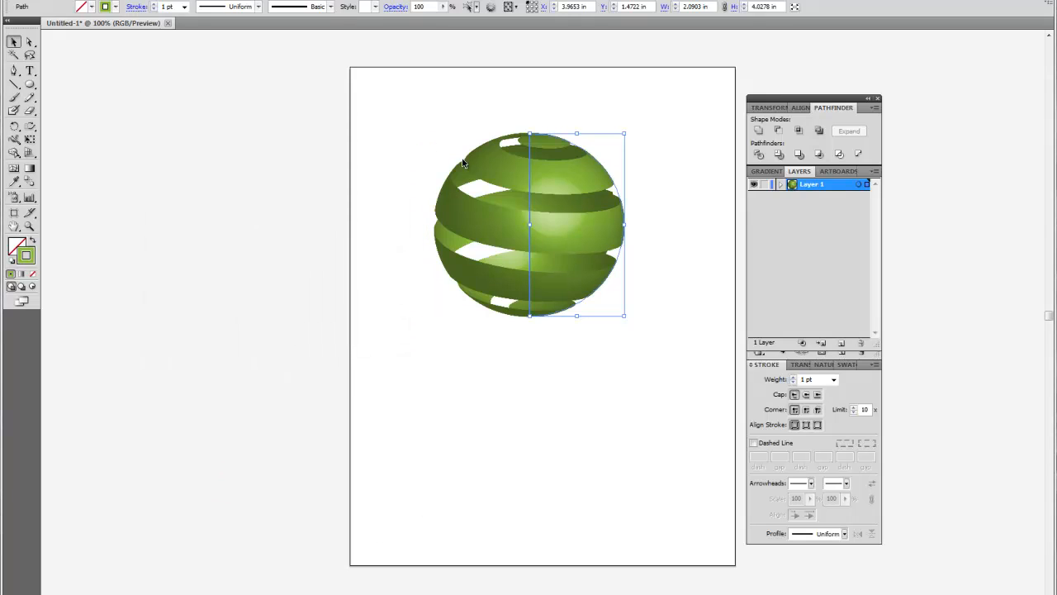